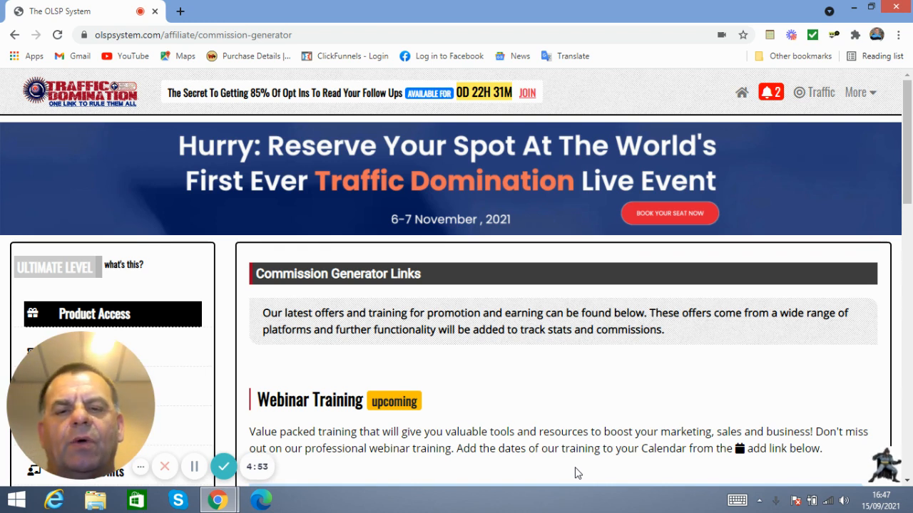
mouse_move(559, 422)
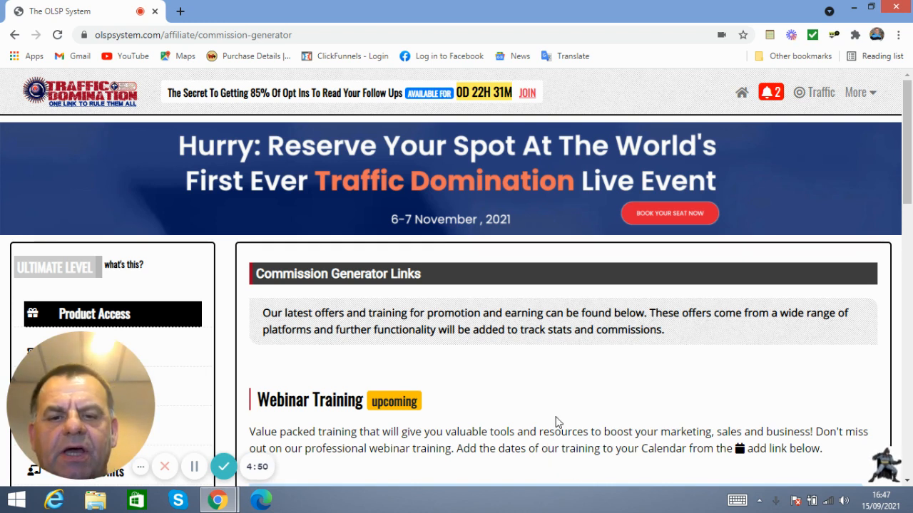
mouse_move(570, 391)
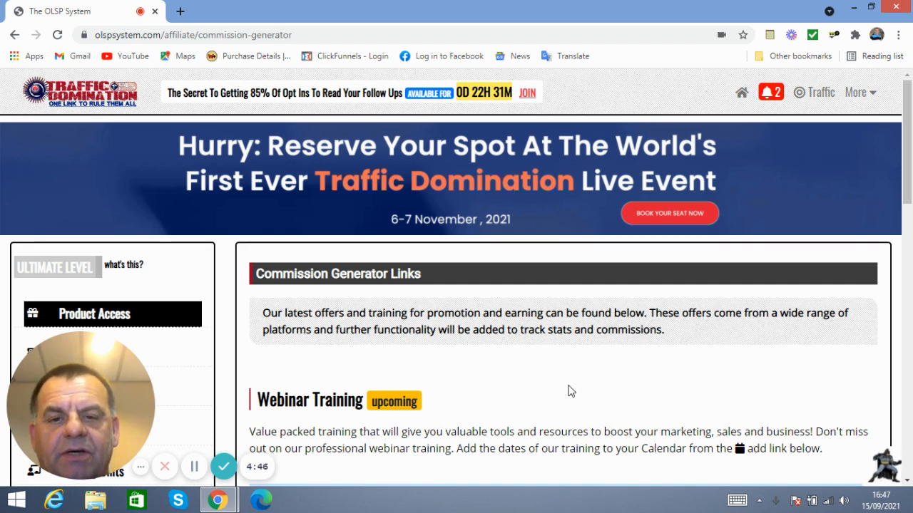
mouse_move(547, 392)
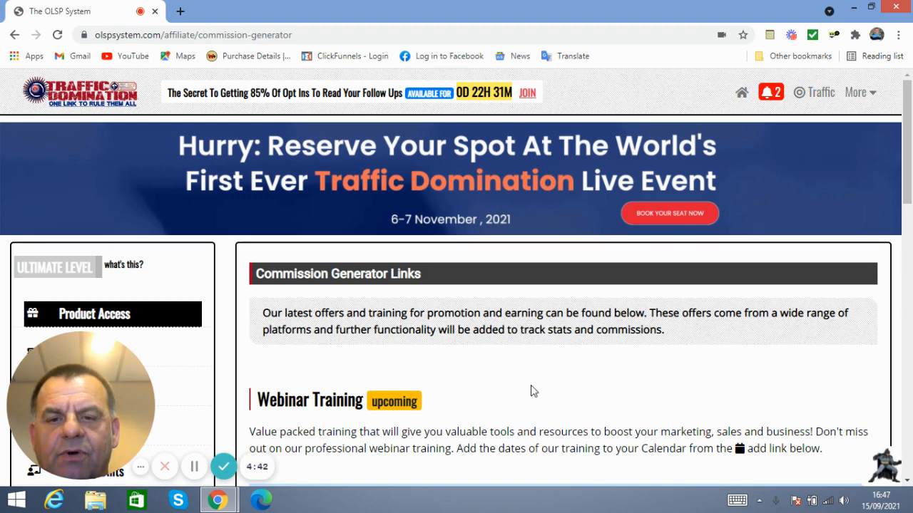
scroll("down", 3)
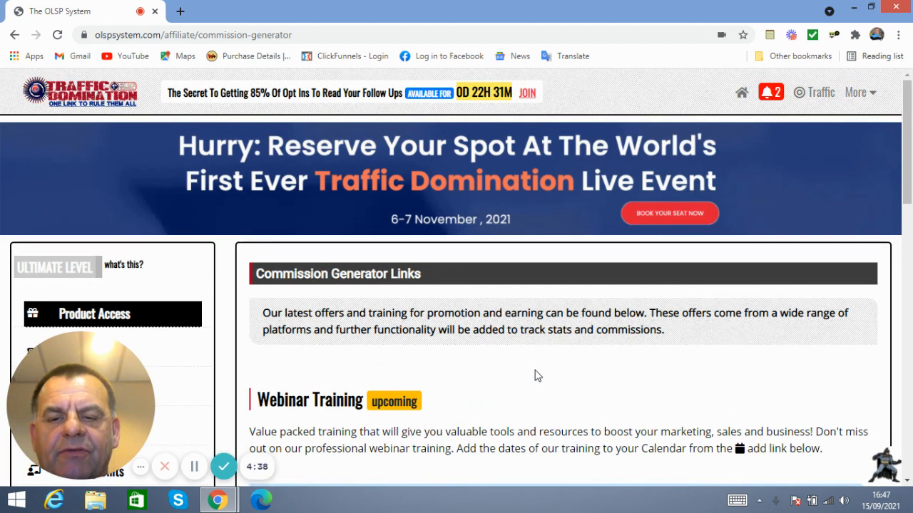
mouse_move(552, 377)
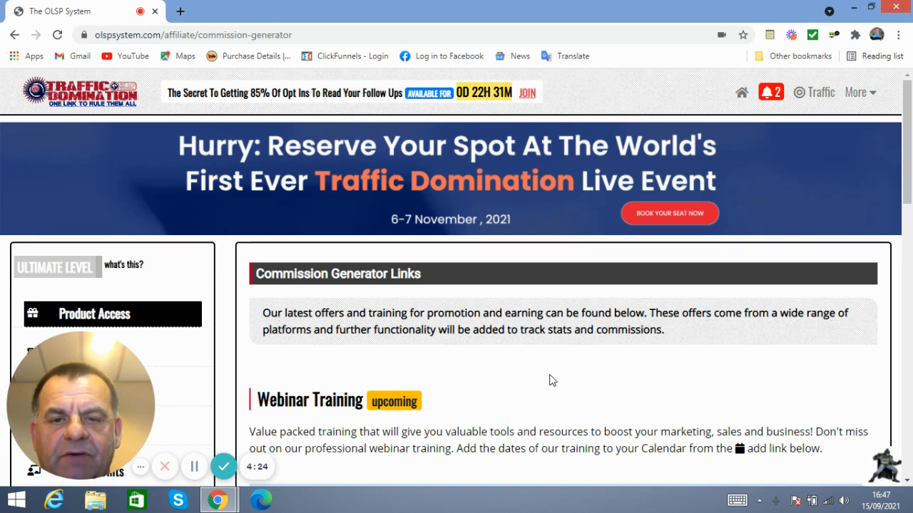
mouse_move(522, 375)
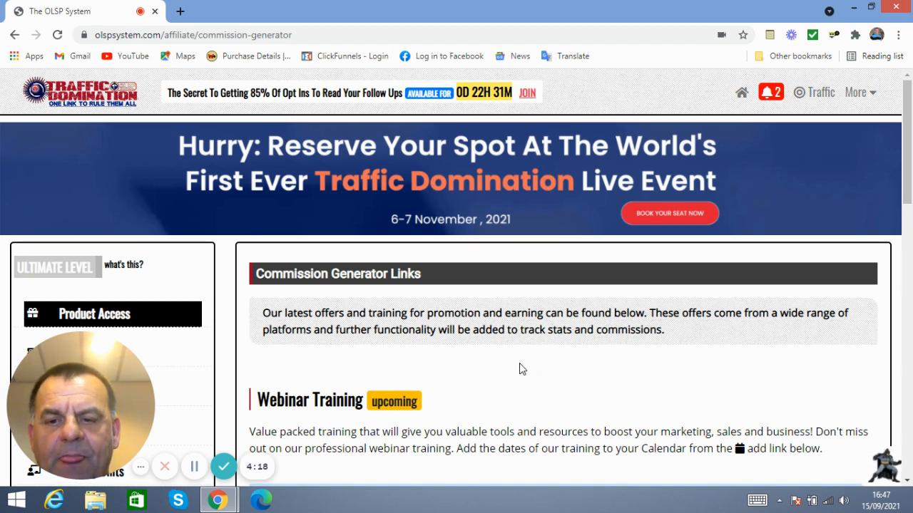
mouse_move(265, 298)
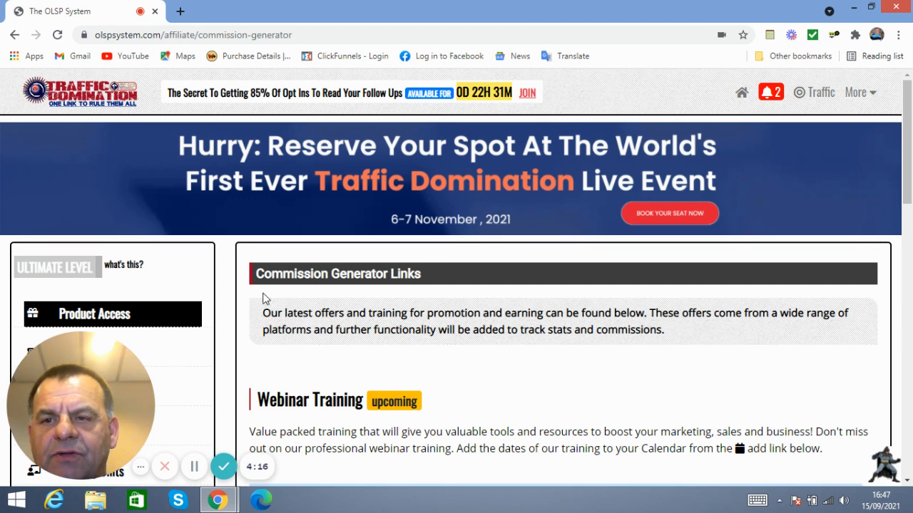
mouse_move(63, 107)
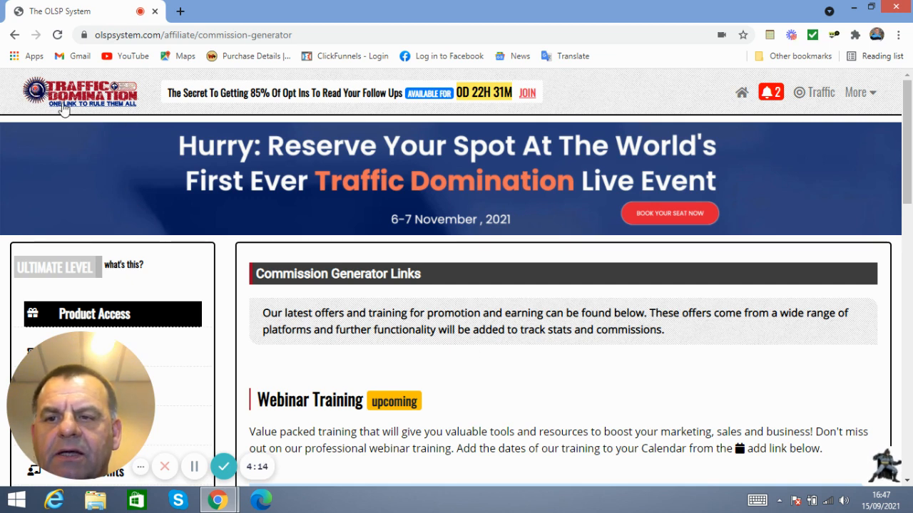
mouse_move(10, 117)
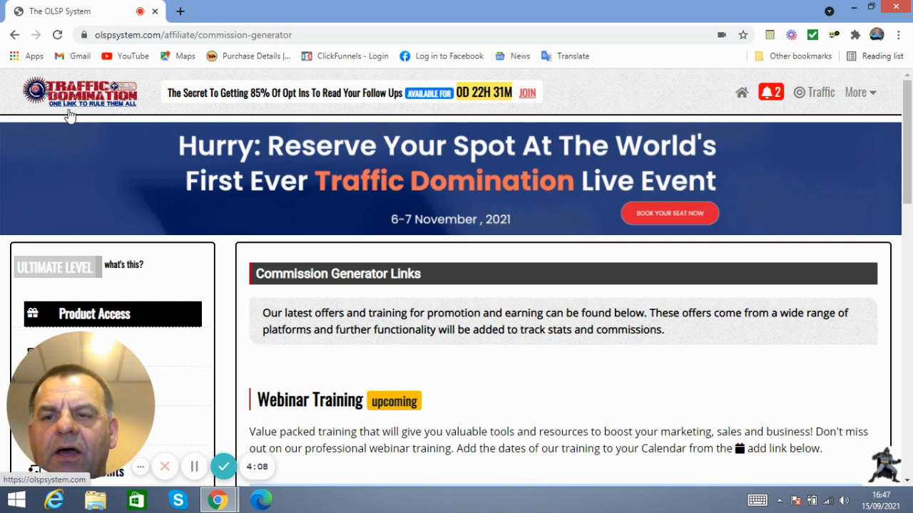
mouse_move(139, 179)
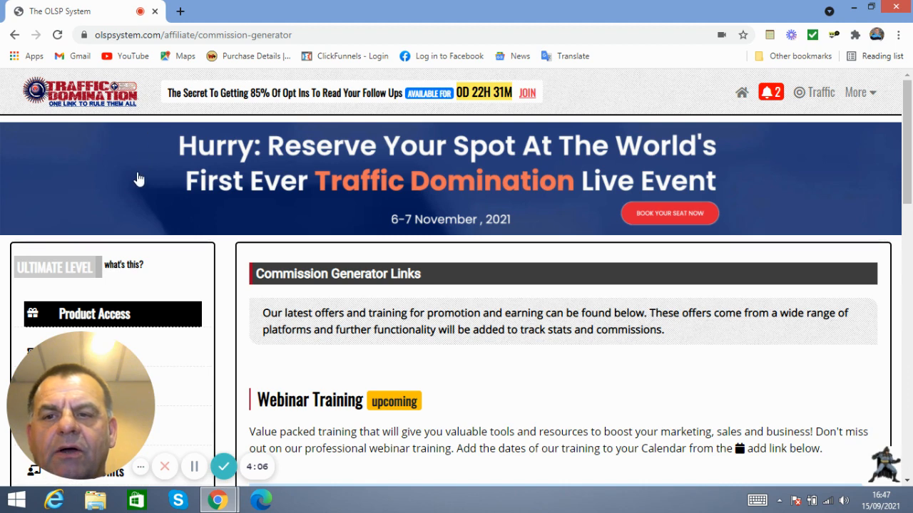
mouse_move(240, 293)
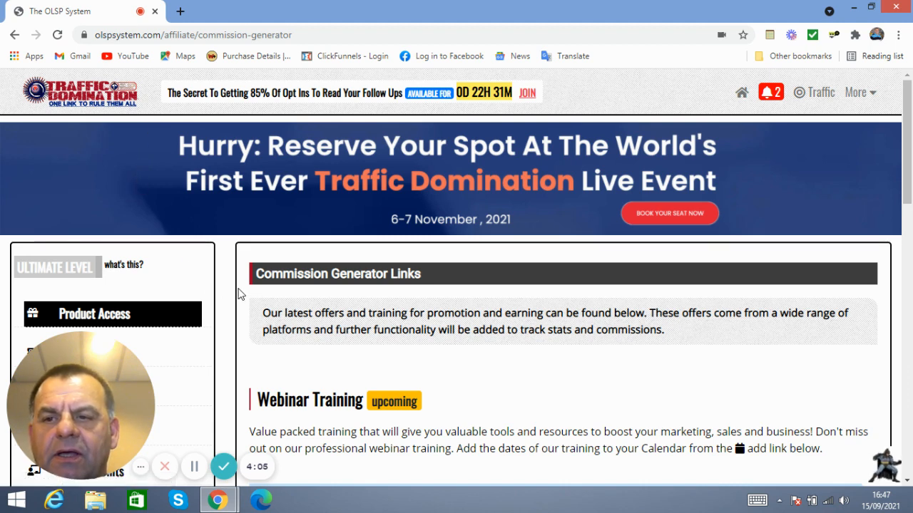
scroll("down", 3)
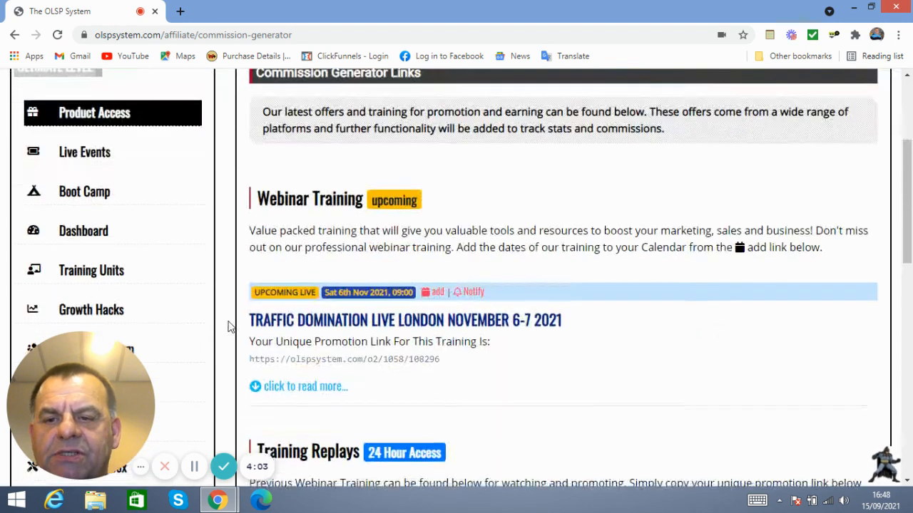
scroll("down", 3)
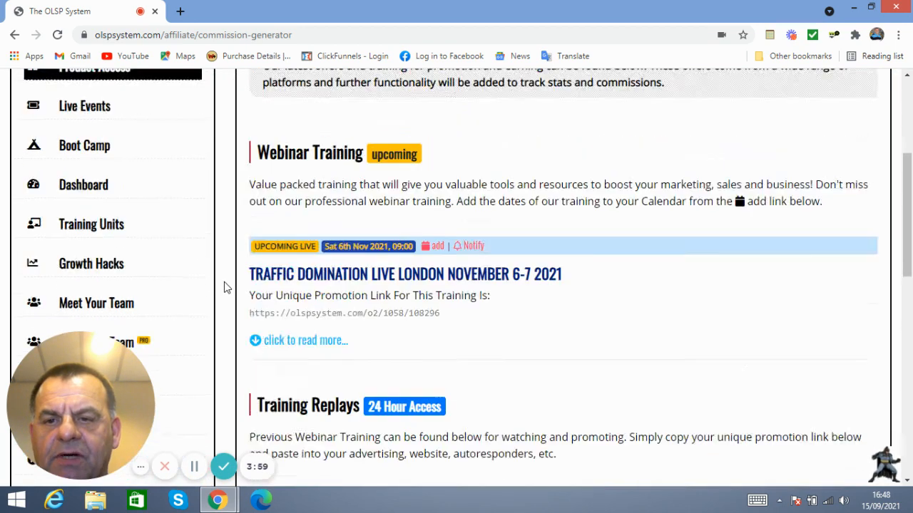
scroll("down", 3)
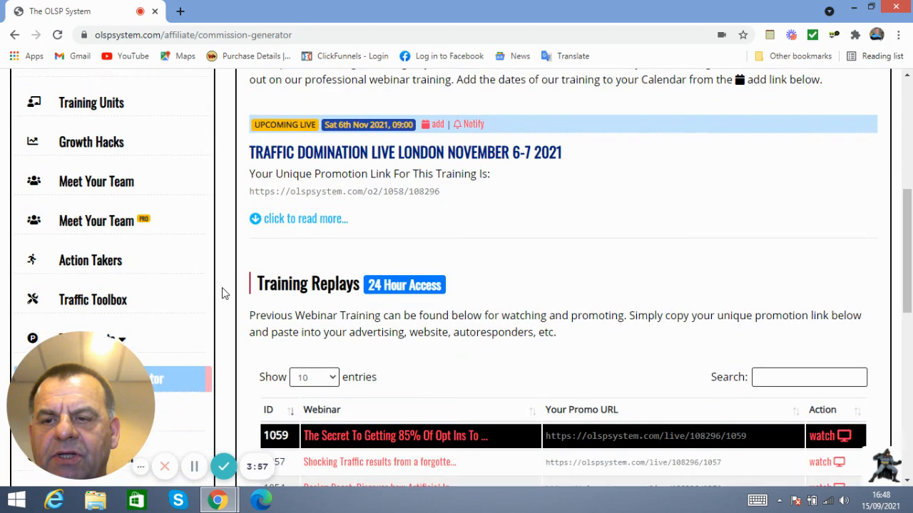
scroll("down", 3)
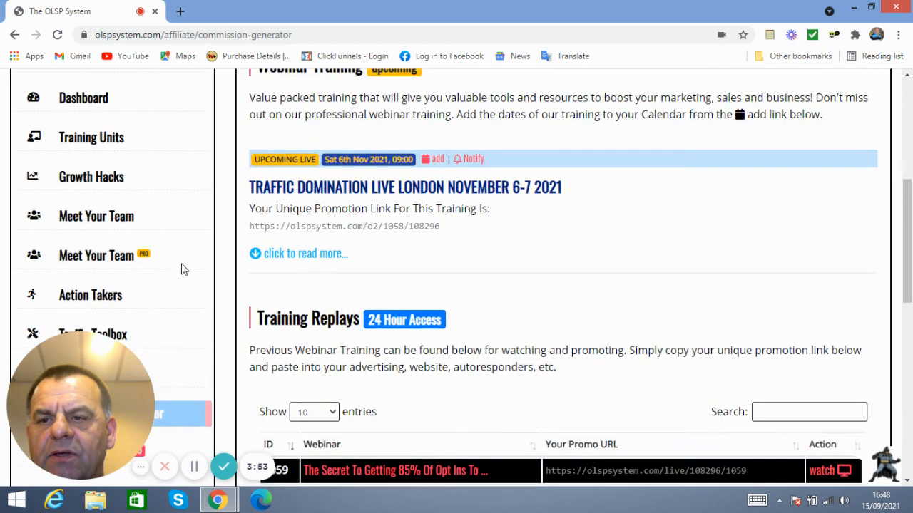
scroll("down", 3)
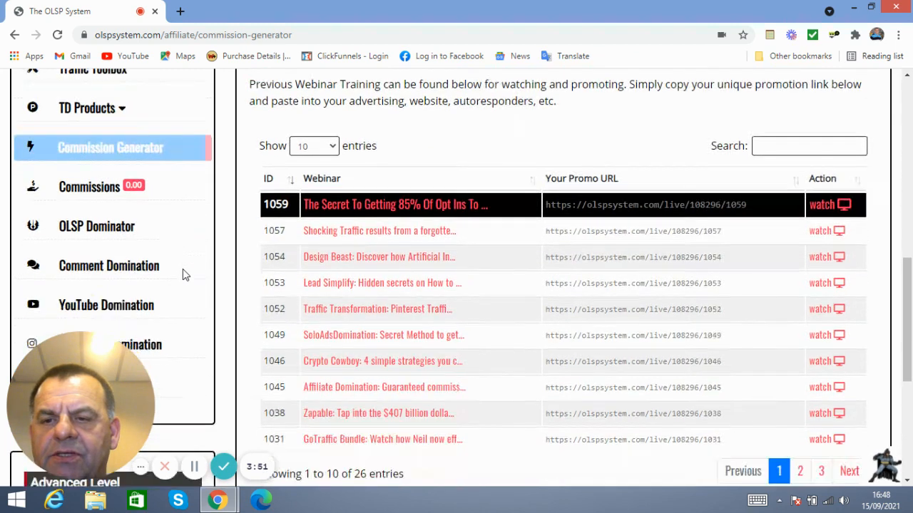
scroll("up", 3)
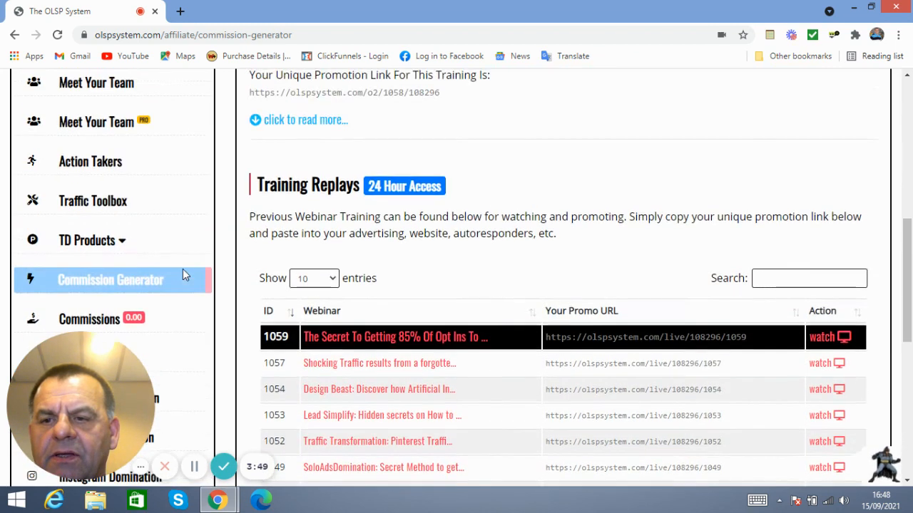
scroll("down", 3)
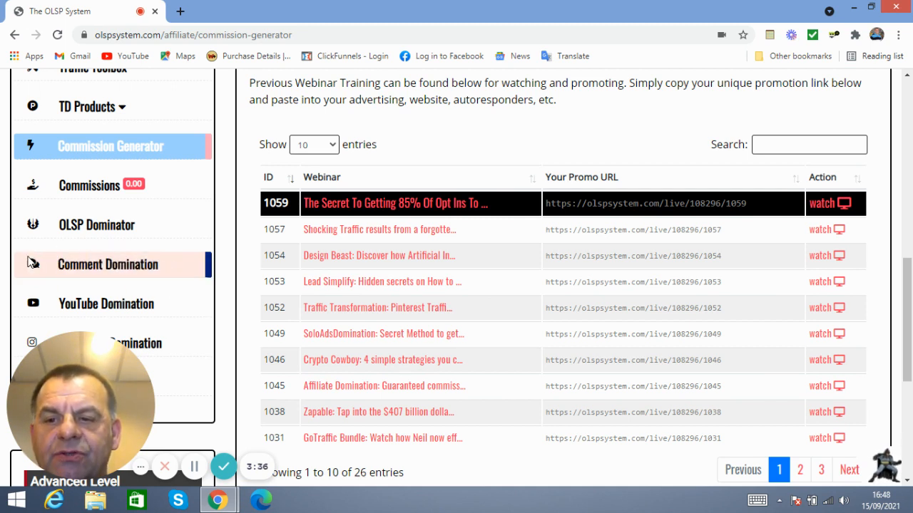
mouse_move(224, 269)
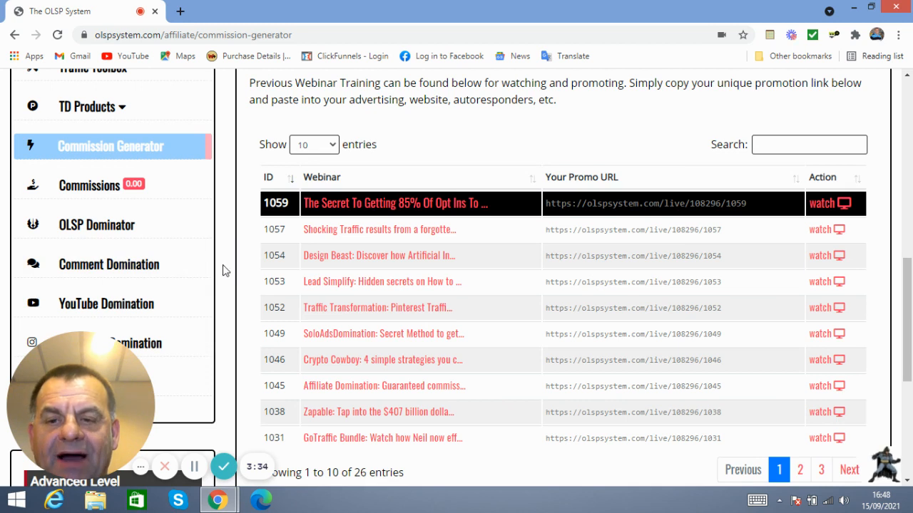
mouse_move(238, 260)
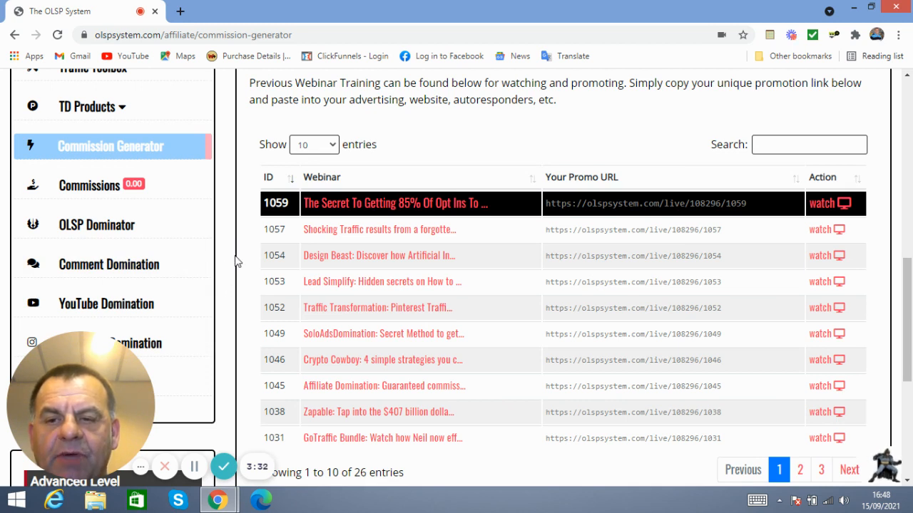
mouse_move(226, 266)
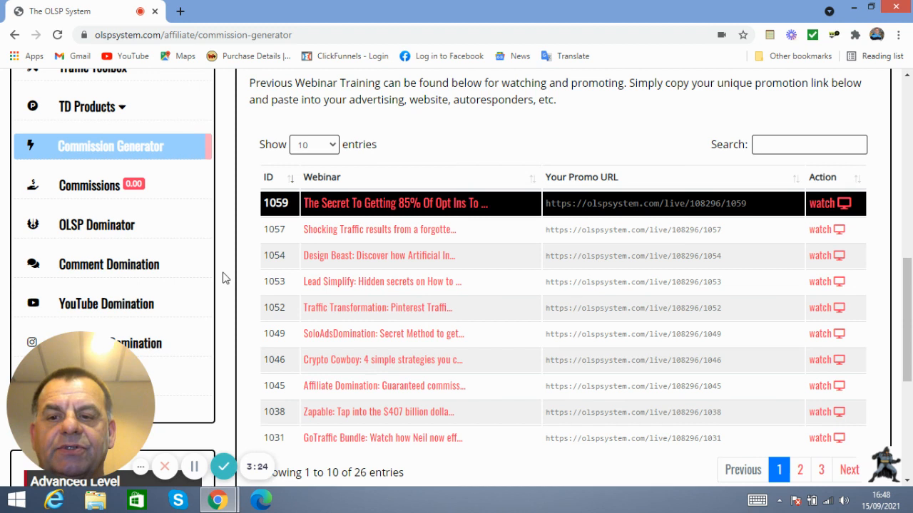
mouse_move(223, 270)
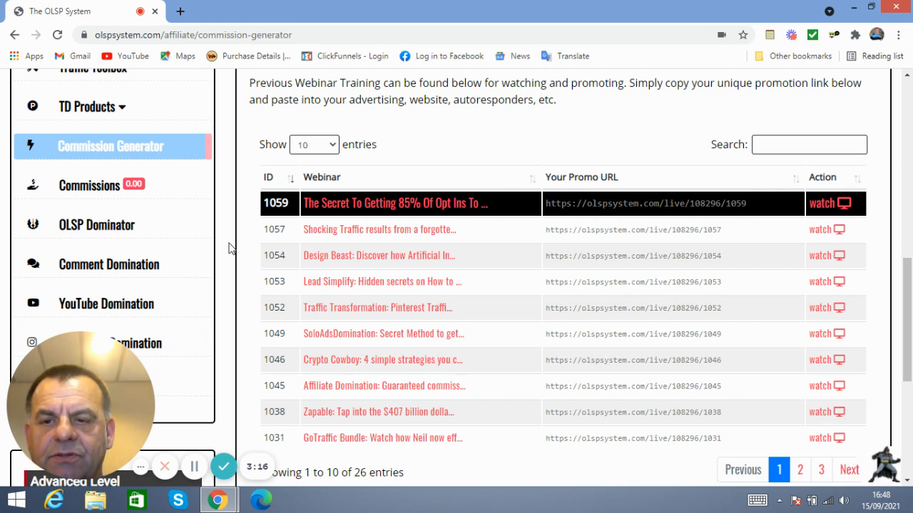
mouse_move(234, 229)
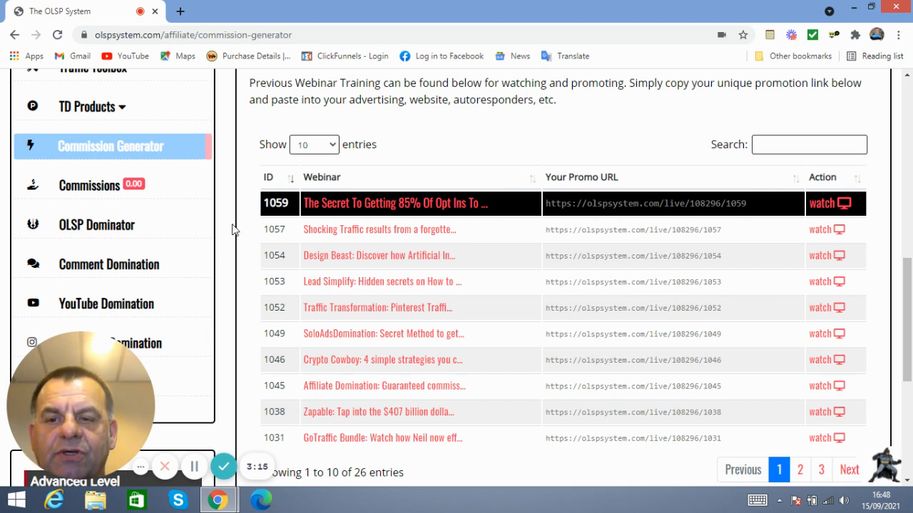
mouse_move(226, 247)
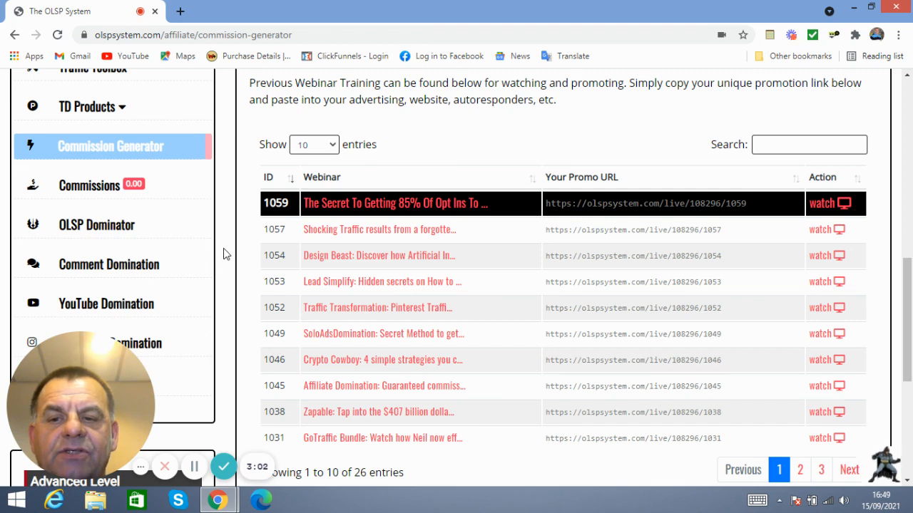
mouse_move(226, 239)
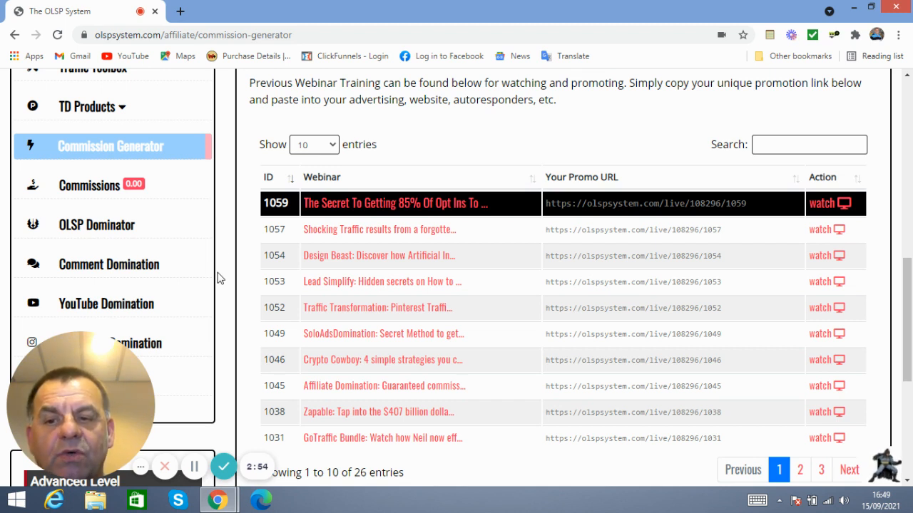
mouse_move(228, 238)
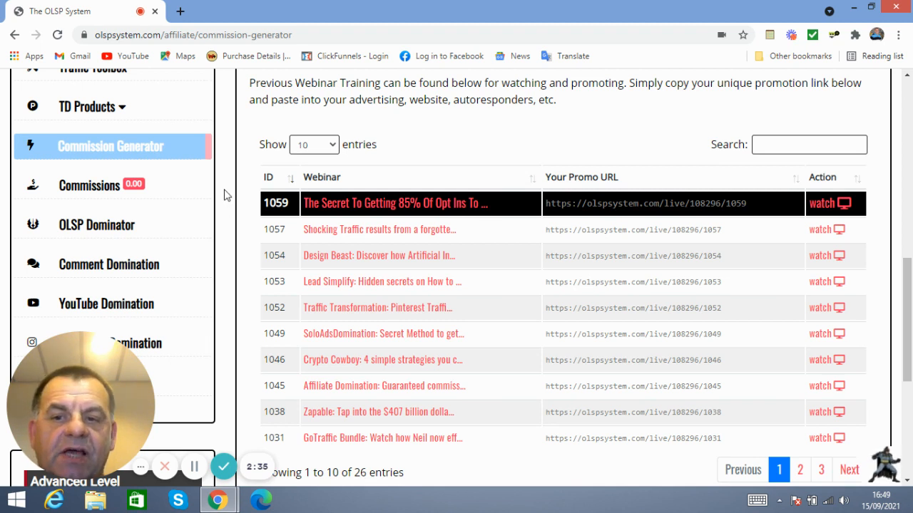
mouse_move(224, 210)
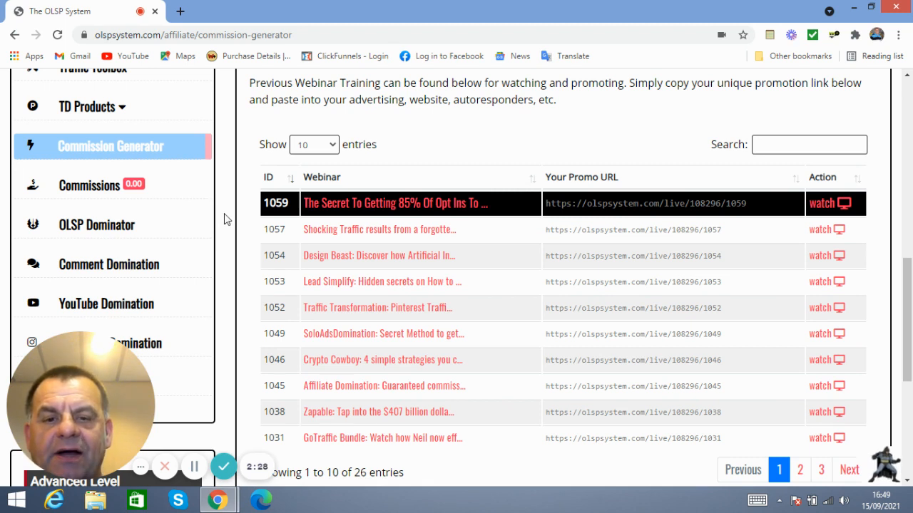
mouse_move(221, 251)
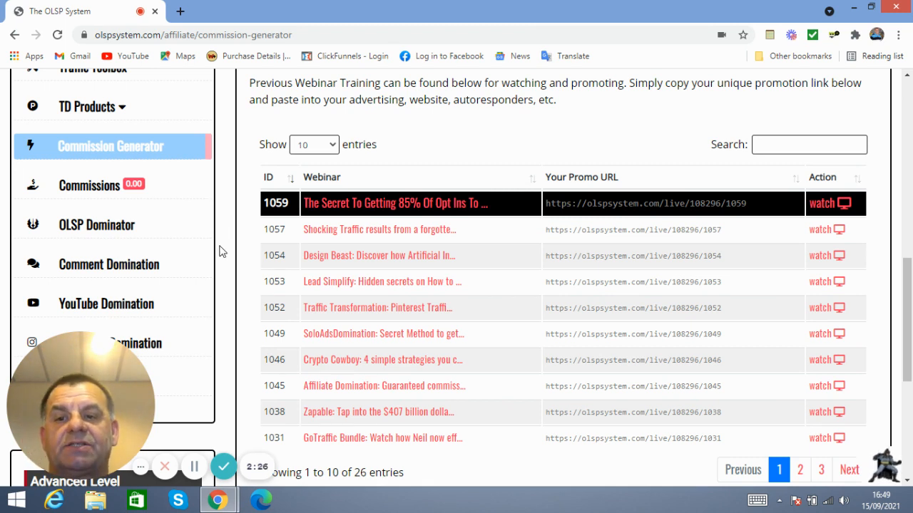
mouse_move(224, 268)
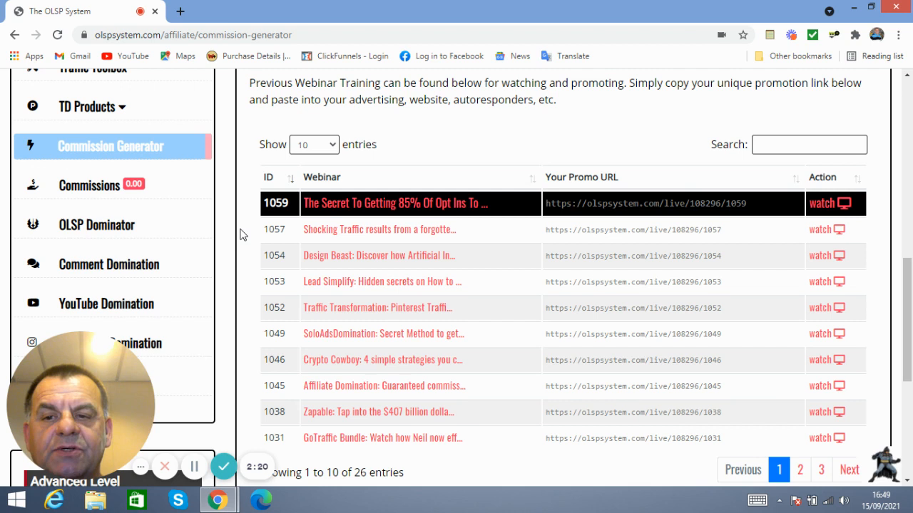
mouse_move(234, 241)
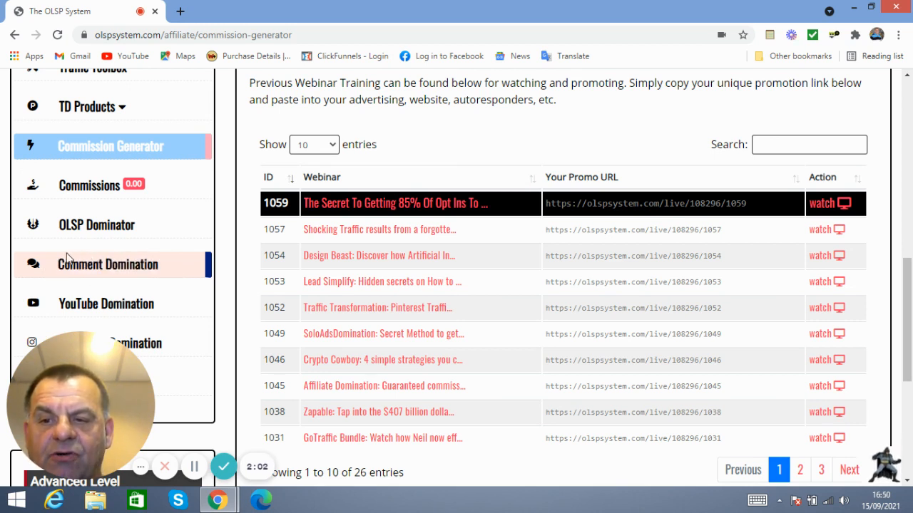
mouse_move(72, 265)
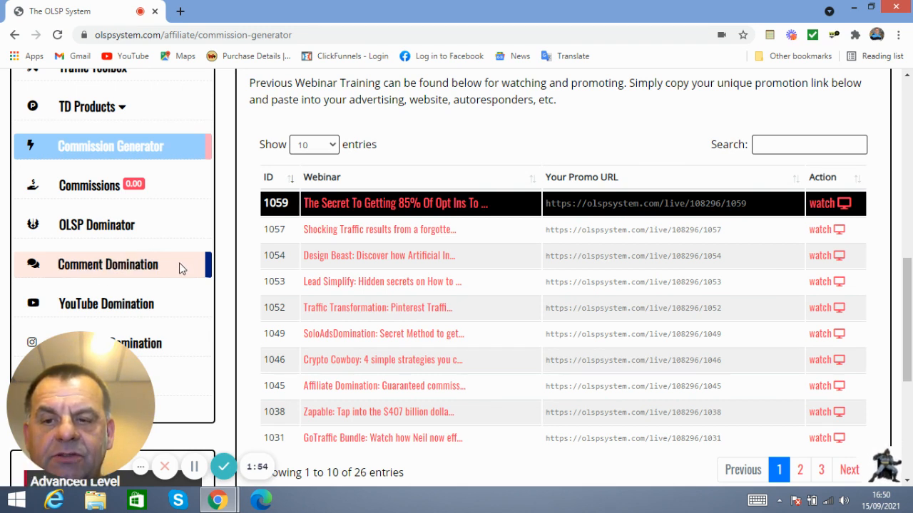
mouse_move(227, 259)
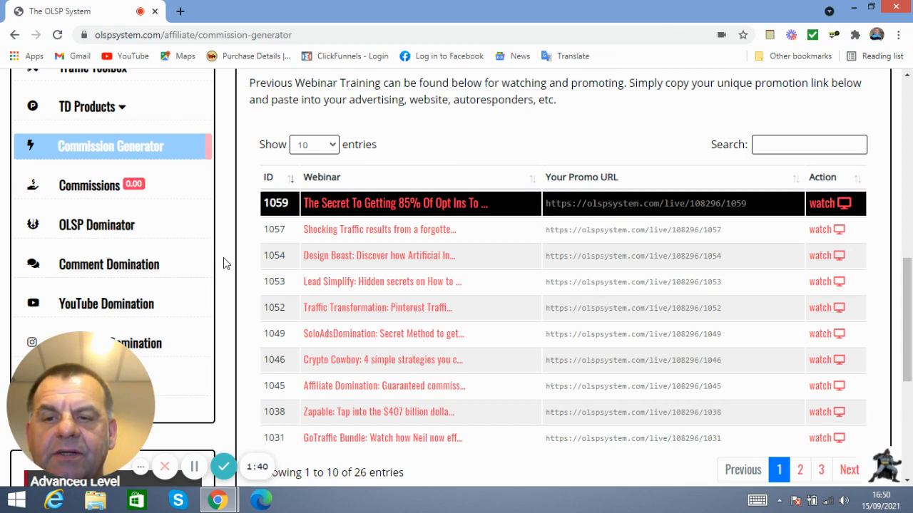
mouse_move(226, 241)
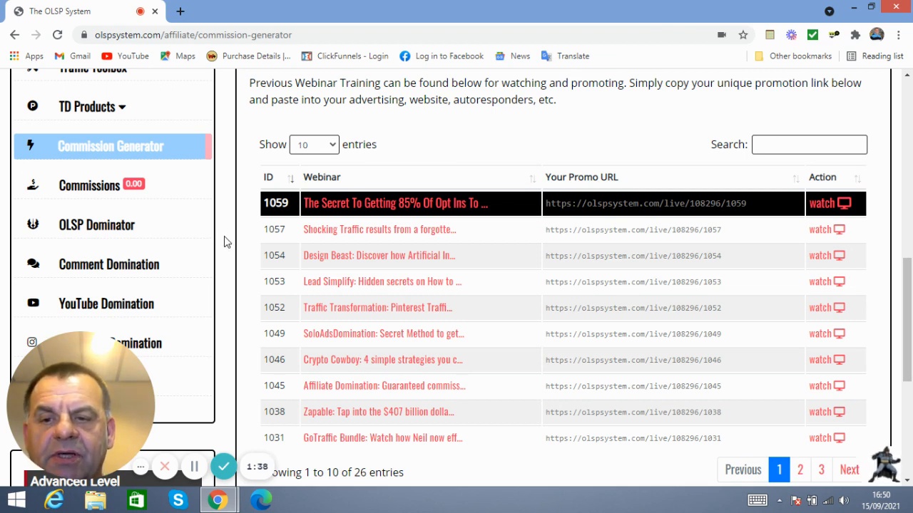
mouse_move(229, 259)
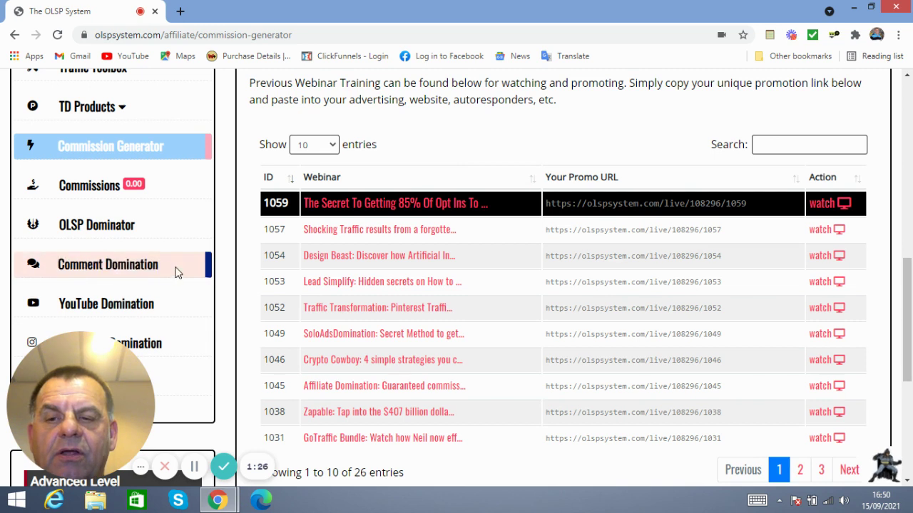
mouse_move(226, 273)
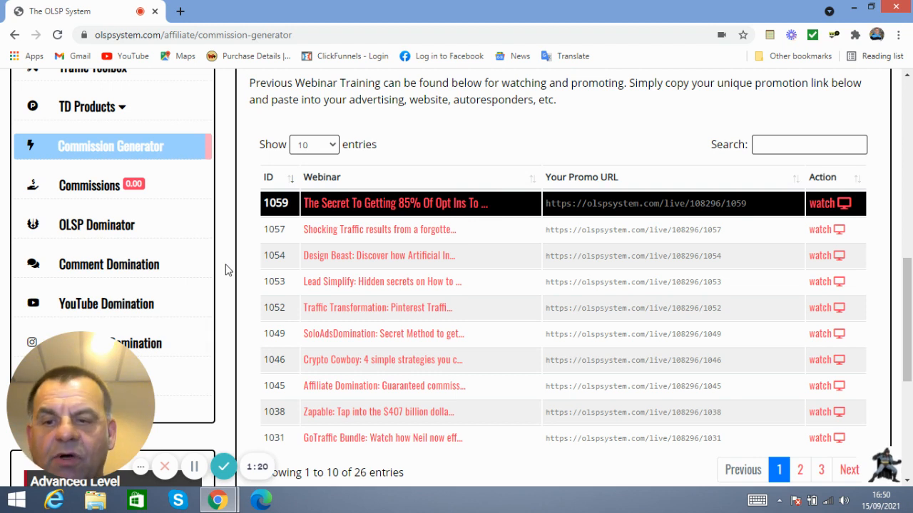
mouse_move(241, 258)
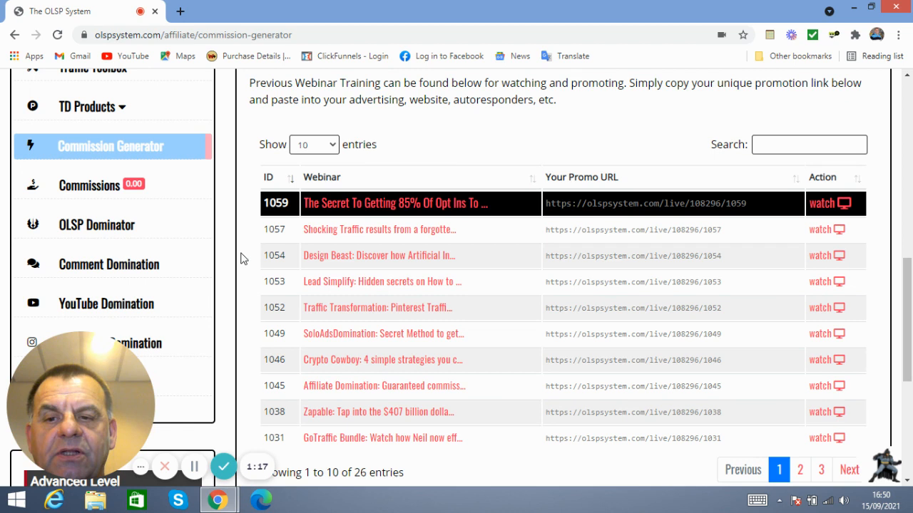
mouse_move(230, 264)
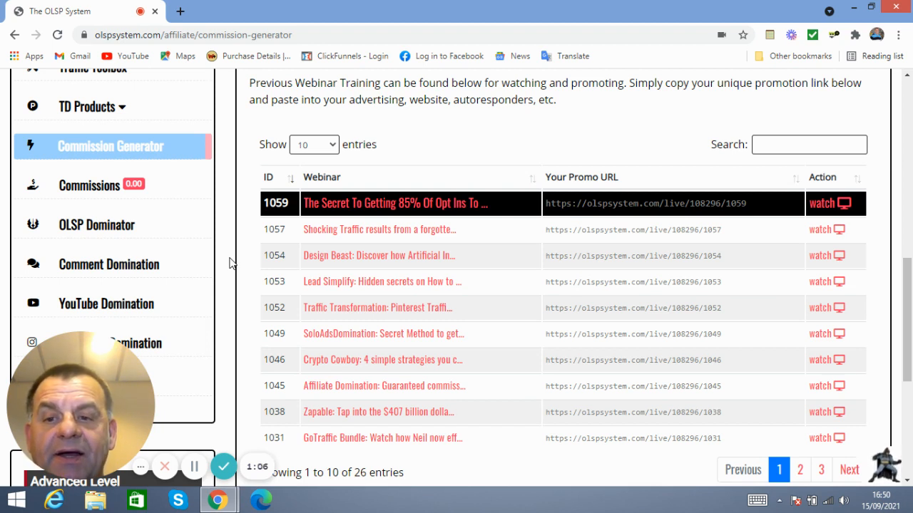
mouse_move(120, 255)
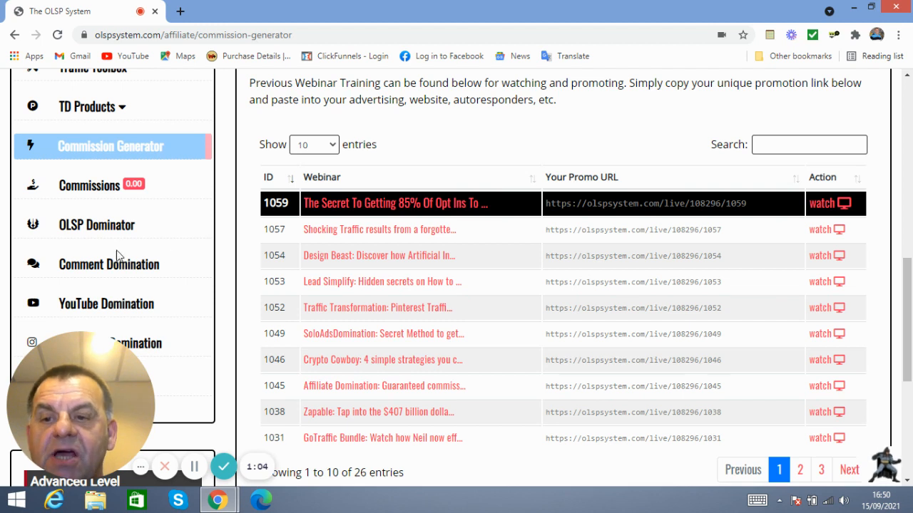
mouse_move(224, 260)
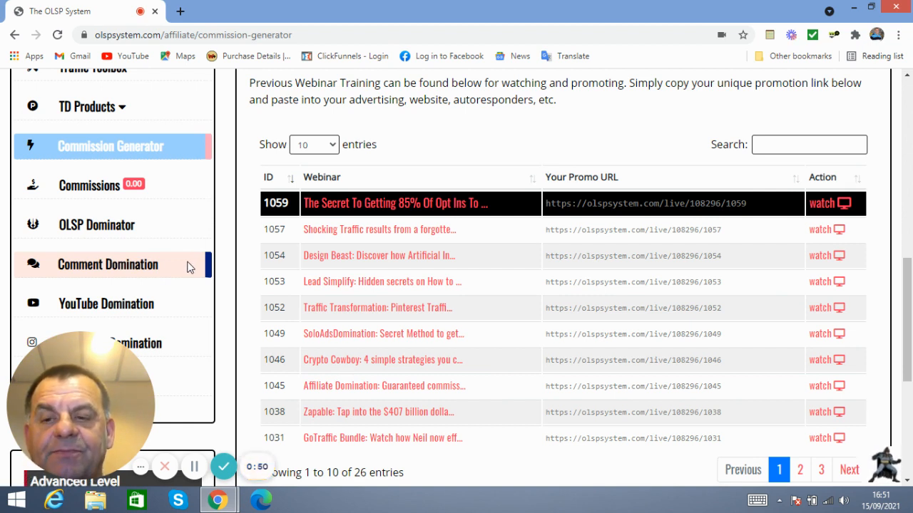
mouse_move(219, 255)
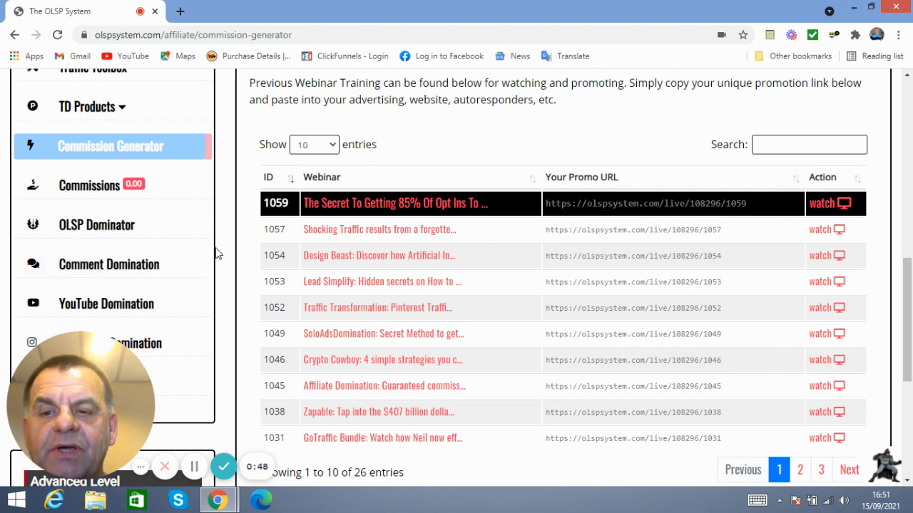
mouse_move(227, 215)
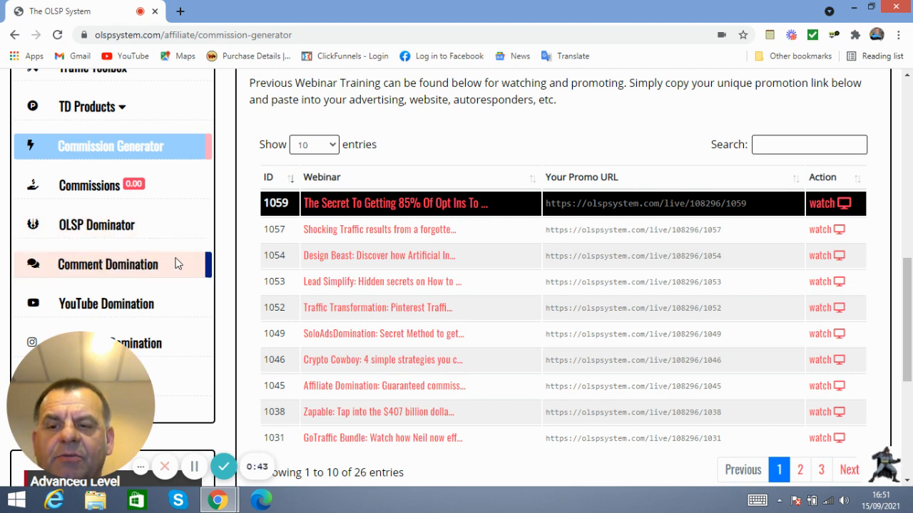
mouse_move(230, 235)
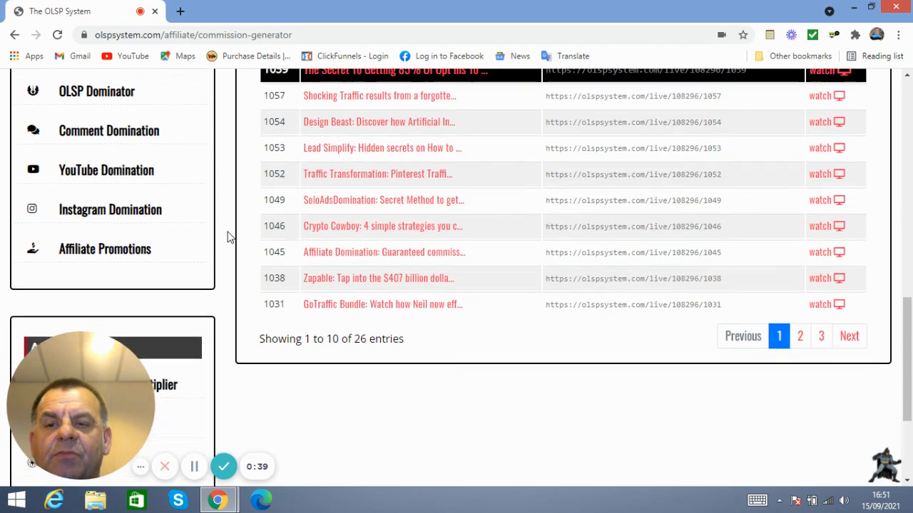
scroll("down", 3)
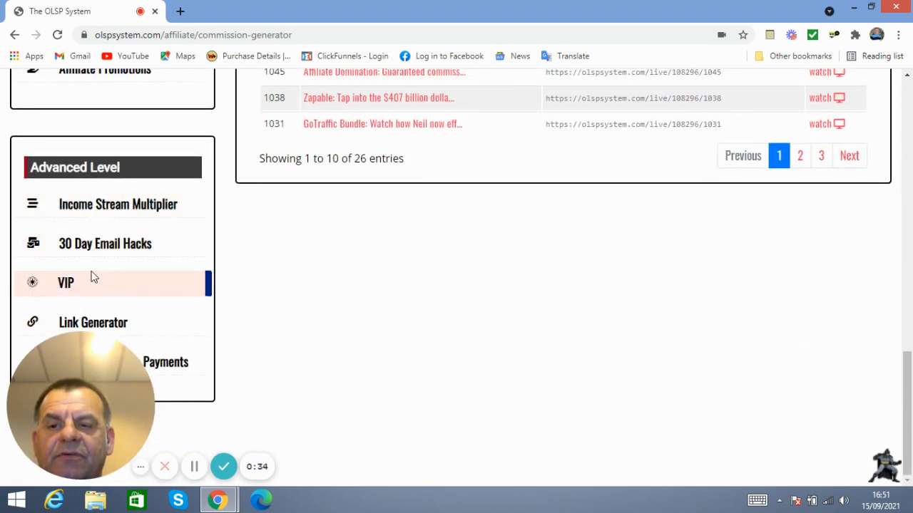
mouse_move(164, 205)
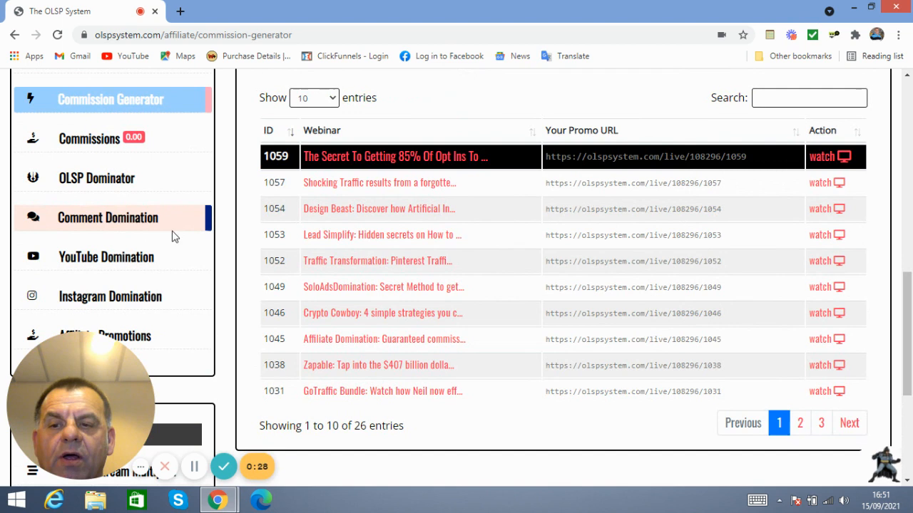
mouse_move(111, 296)
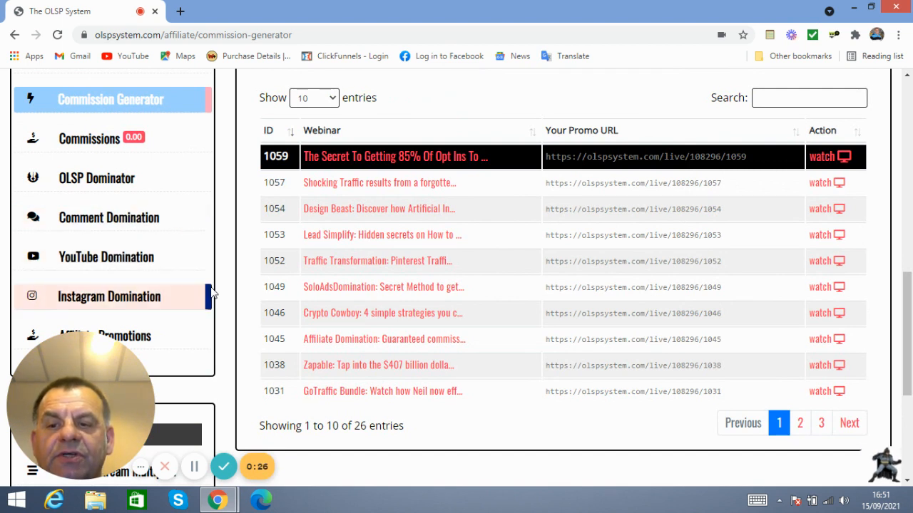
mouse_move(227, 262)
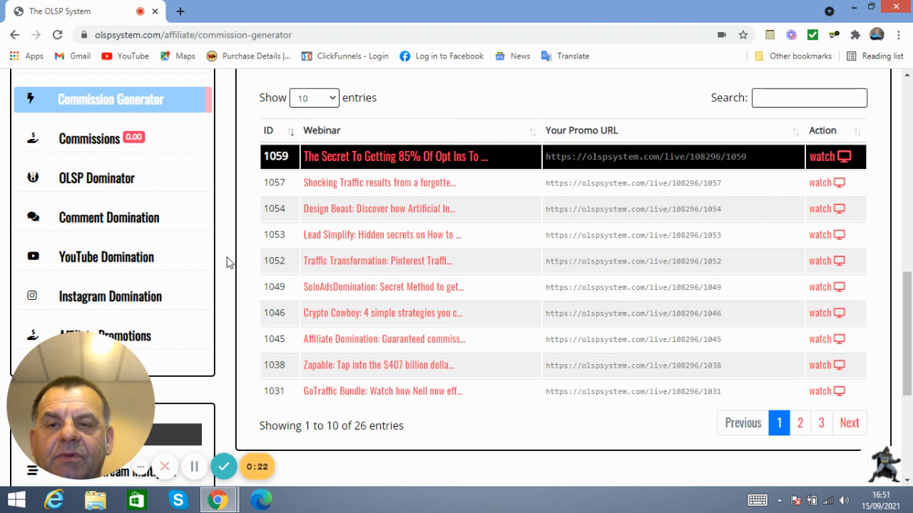
mouse_move(221, 253)
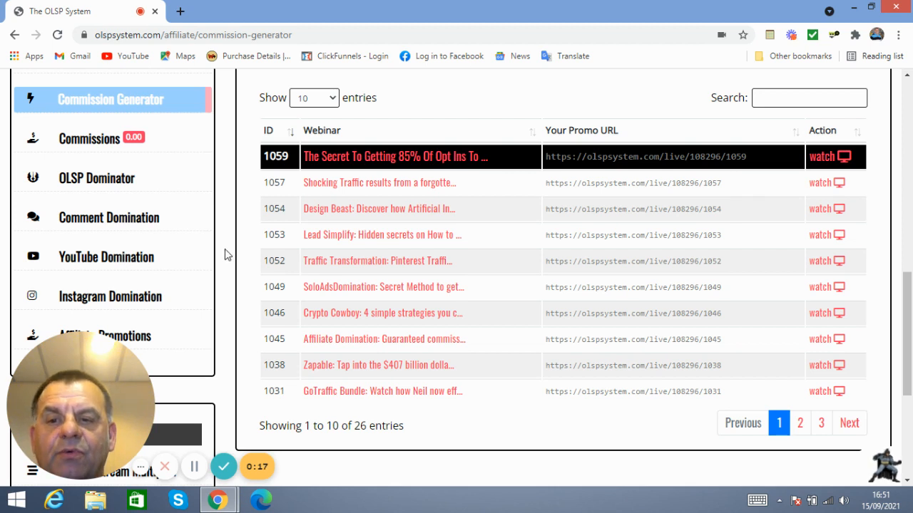
mouse_move(171, 239)
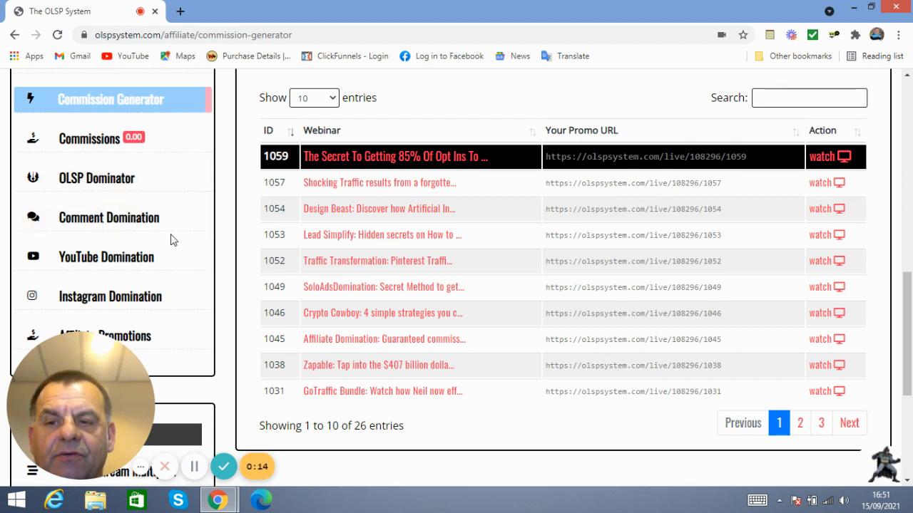
mouse_move(225, 223)
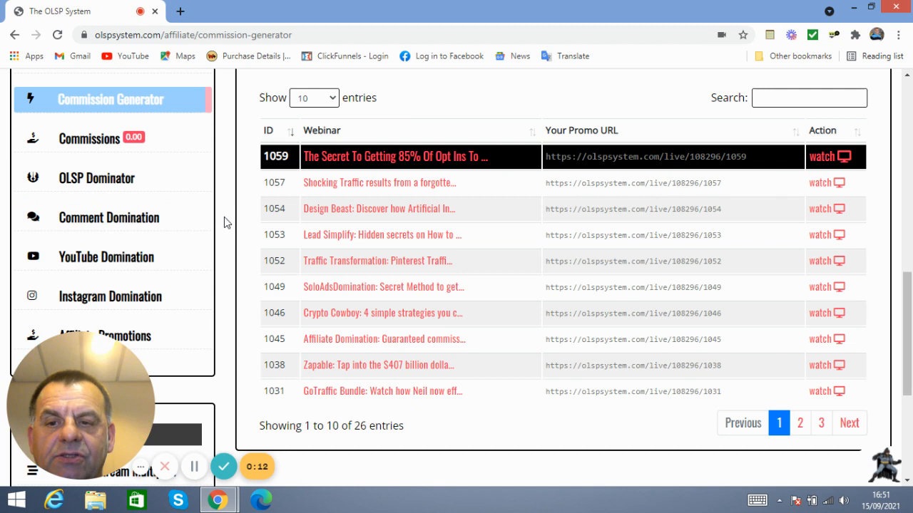
mouse_move(190, 227)
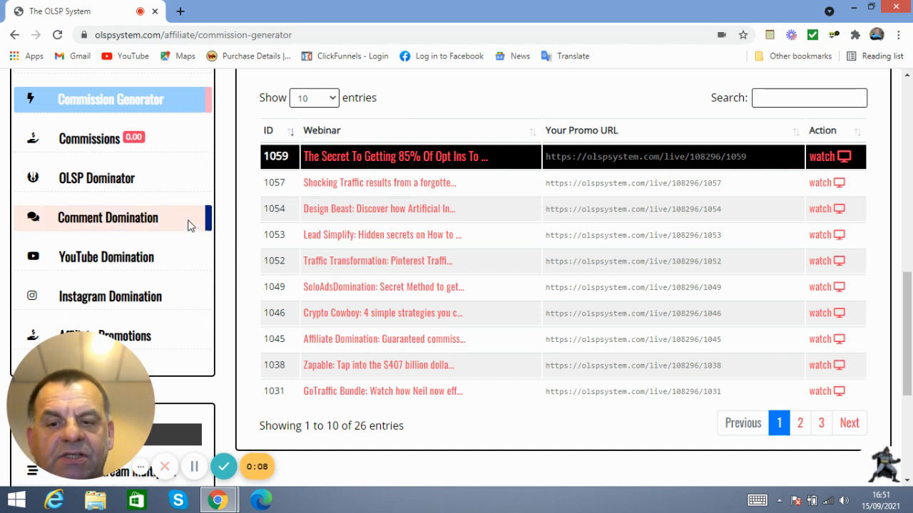
mouse_move(223, 217)
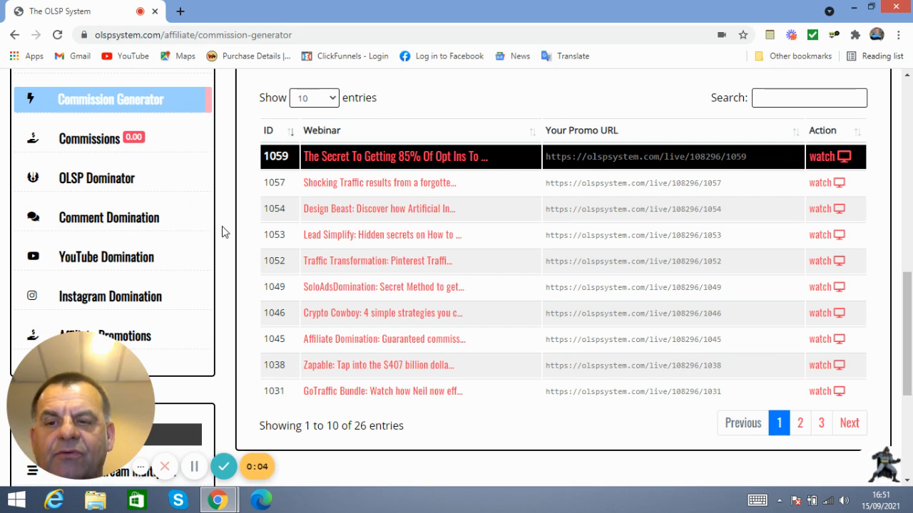
mouse_move(210, 211)
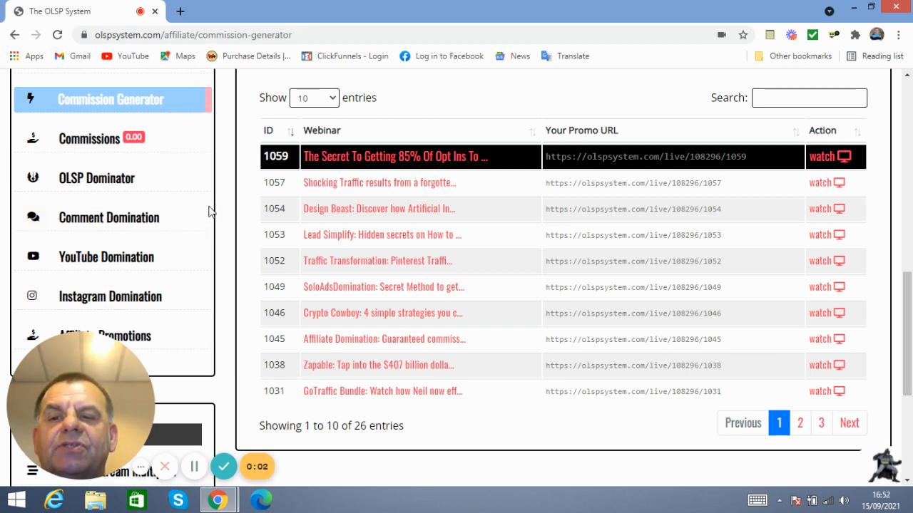